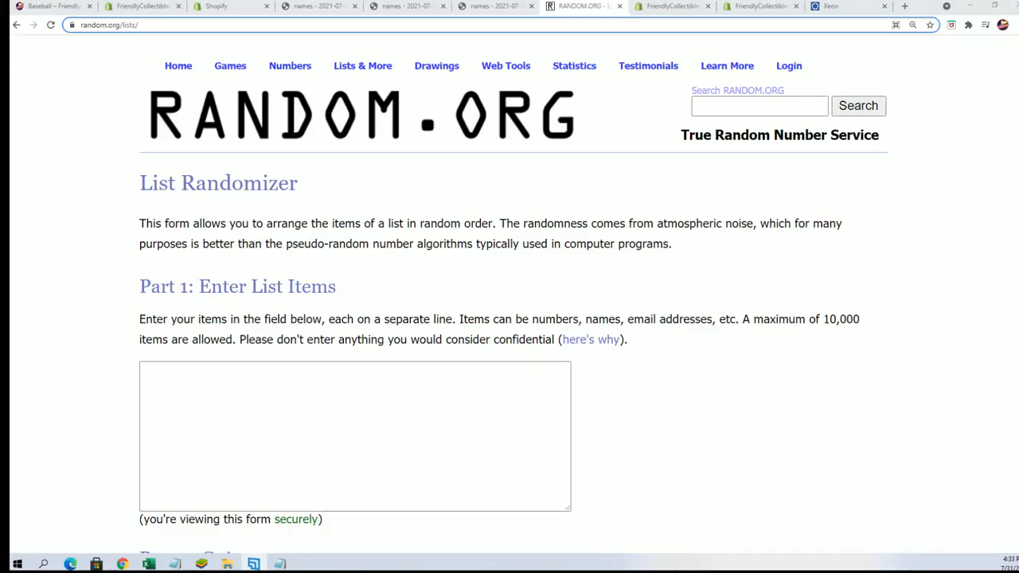
Step: Bring up the ALPHANBA spreadsheet and the Notepad list of owners and teams
left_click(148, 564)
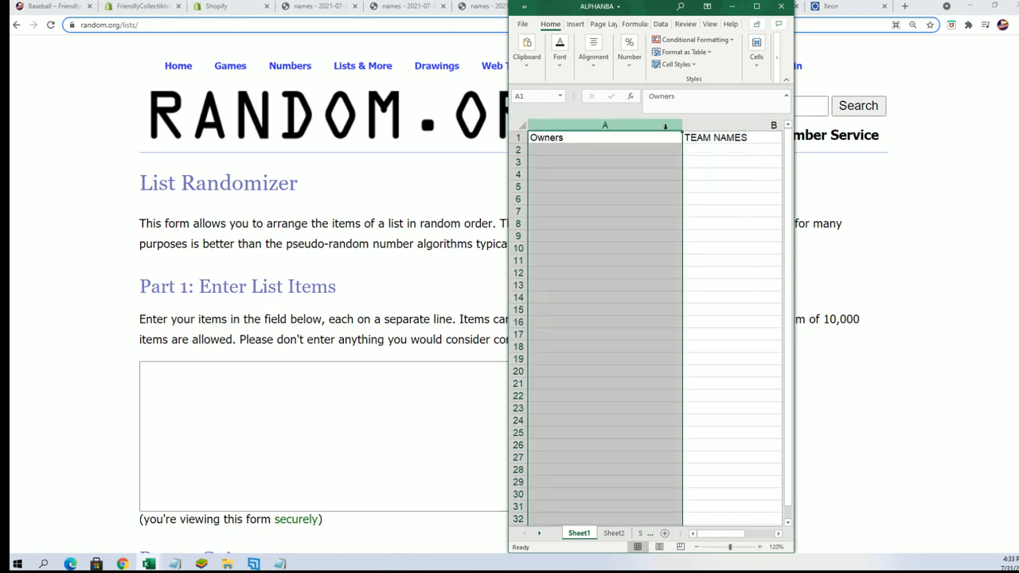
left_click_drag(680, 125, 622, 125)
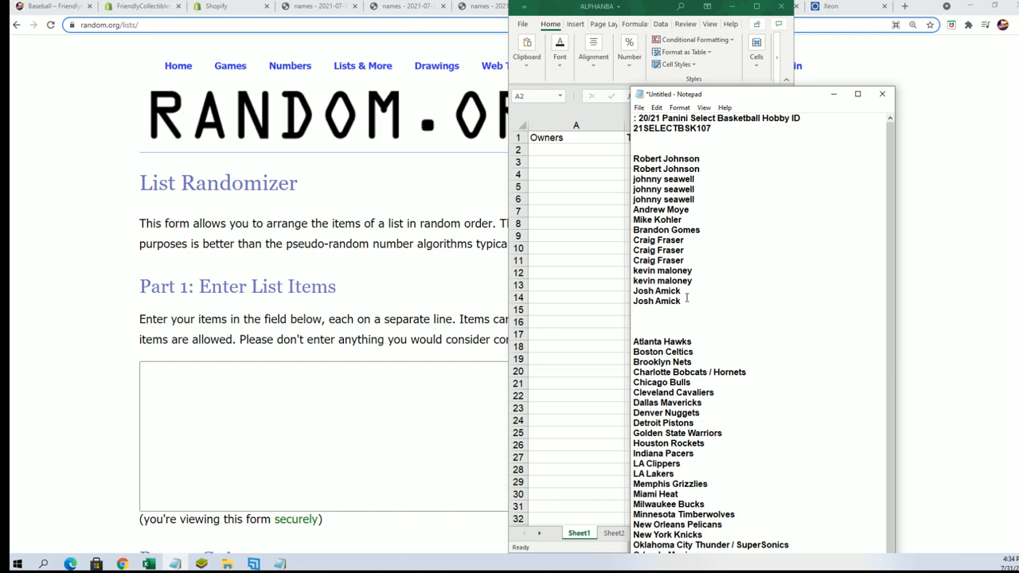
Step: Select and copy the owner names from the Notepad list
left_click_drag(645, 245, 682, 302)
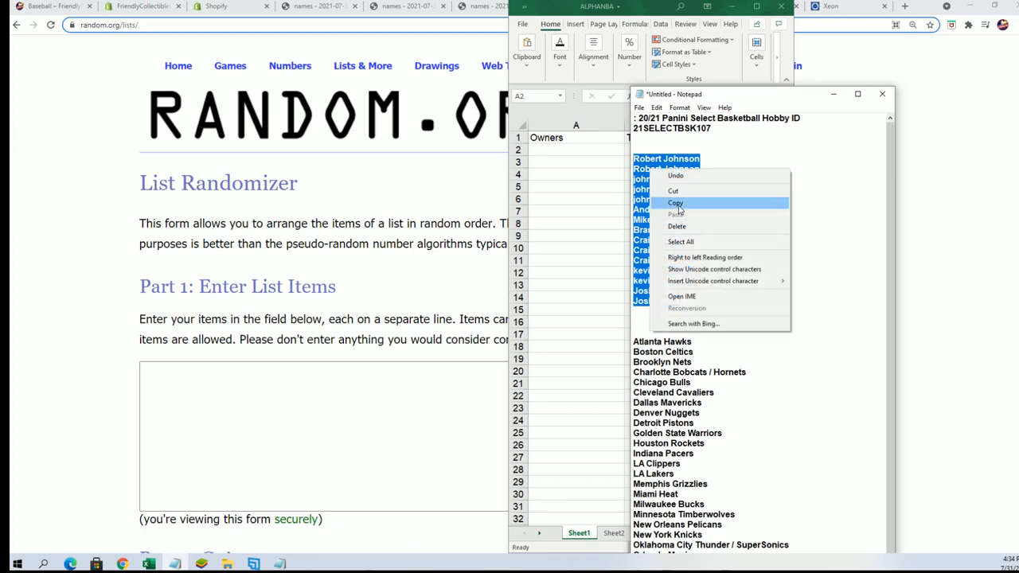
left_click(674, 202)
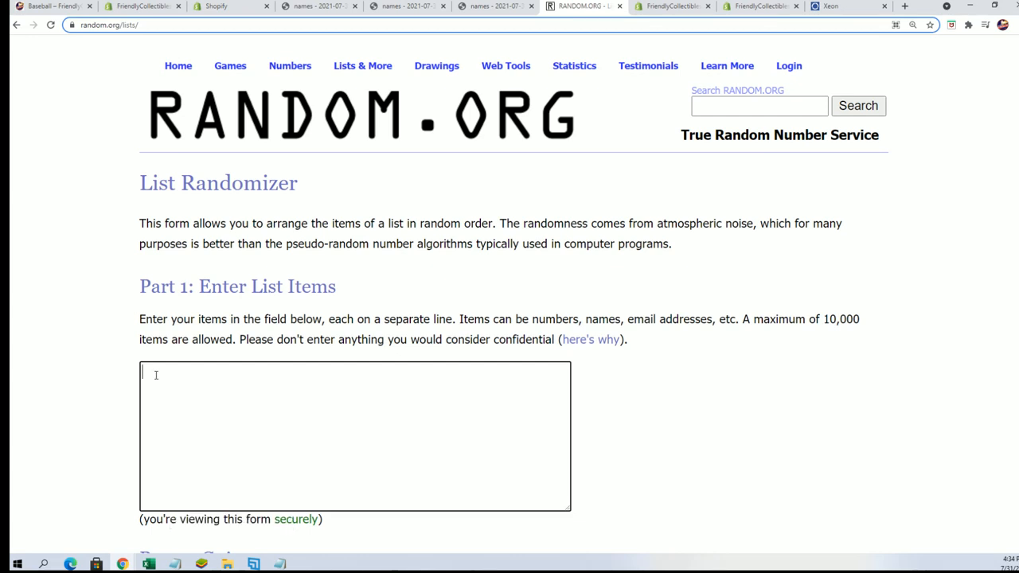
Step: Randomize the 30 pasted owner names, reshuffling until randomized 5 times
scroll("down", 3)
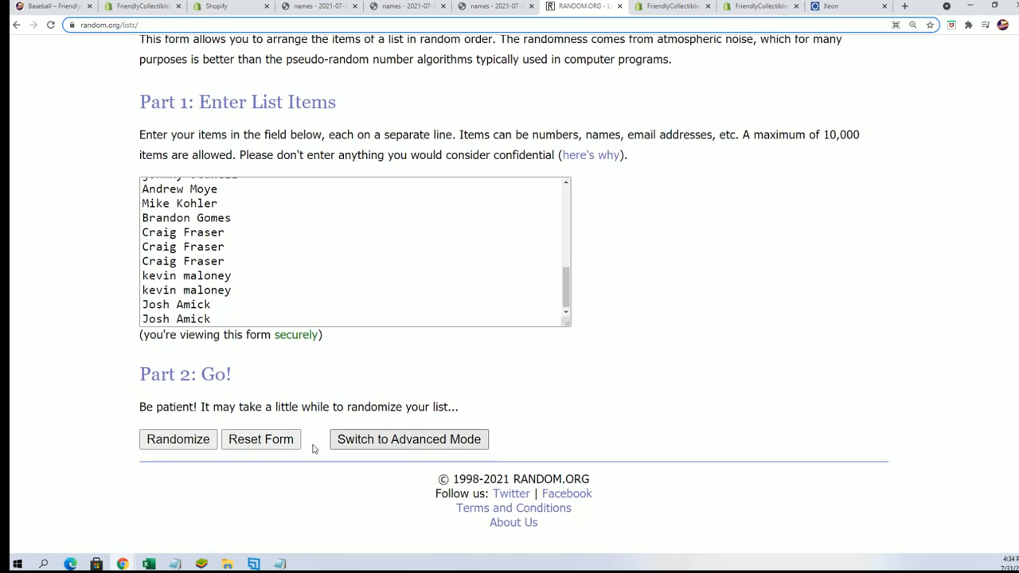
left_click(177, 439)
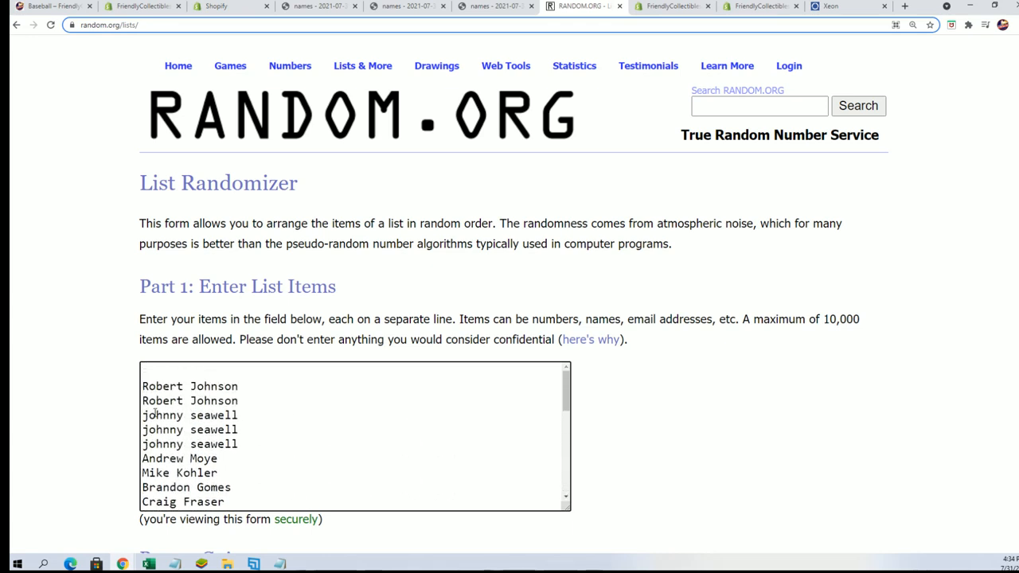
scroll("down", 3)
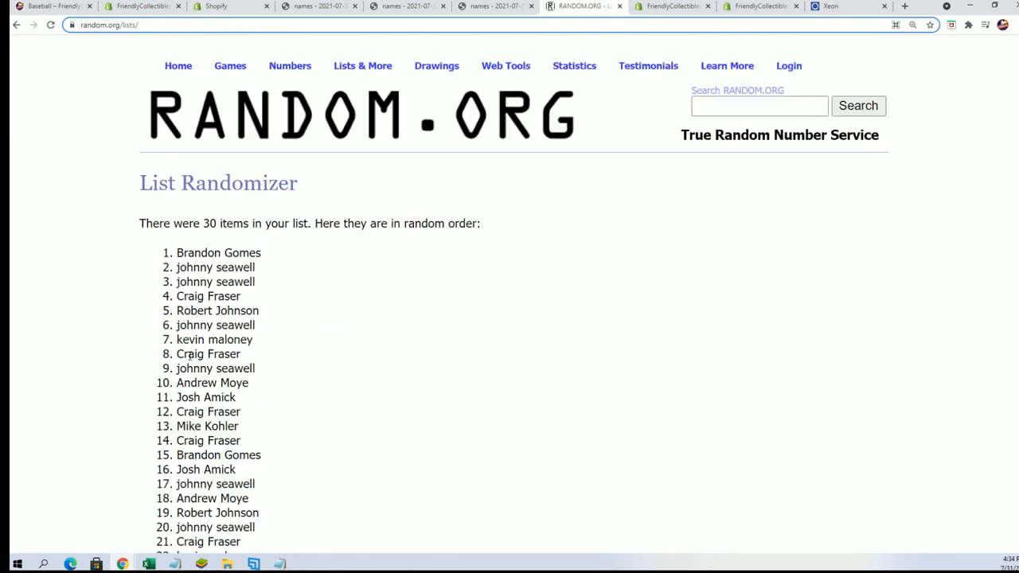
scroll("down", 3)
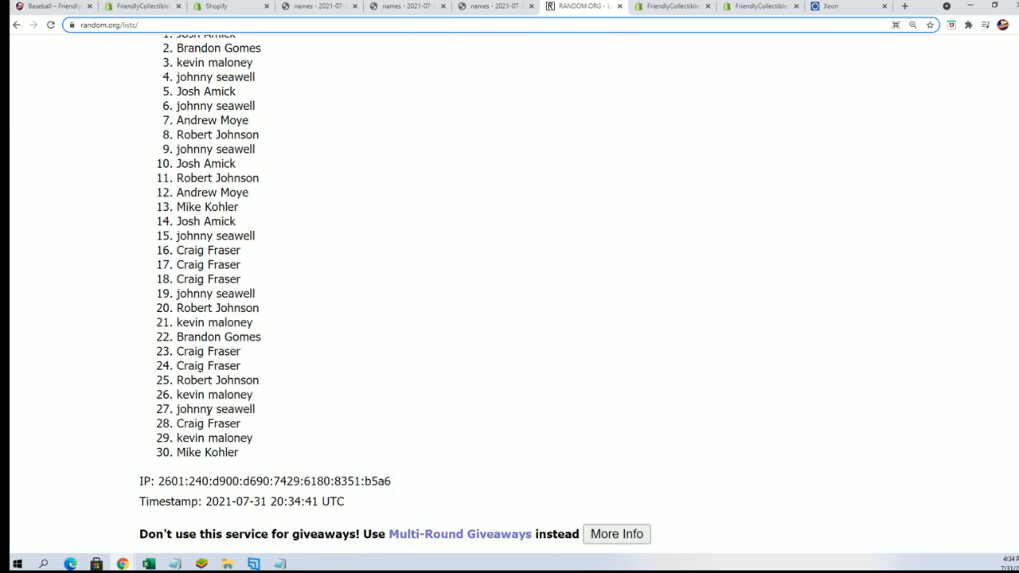
left_click(164, 439)
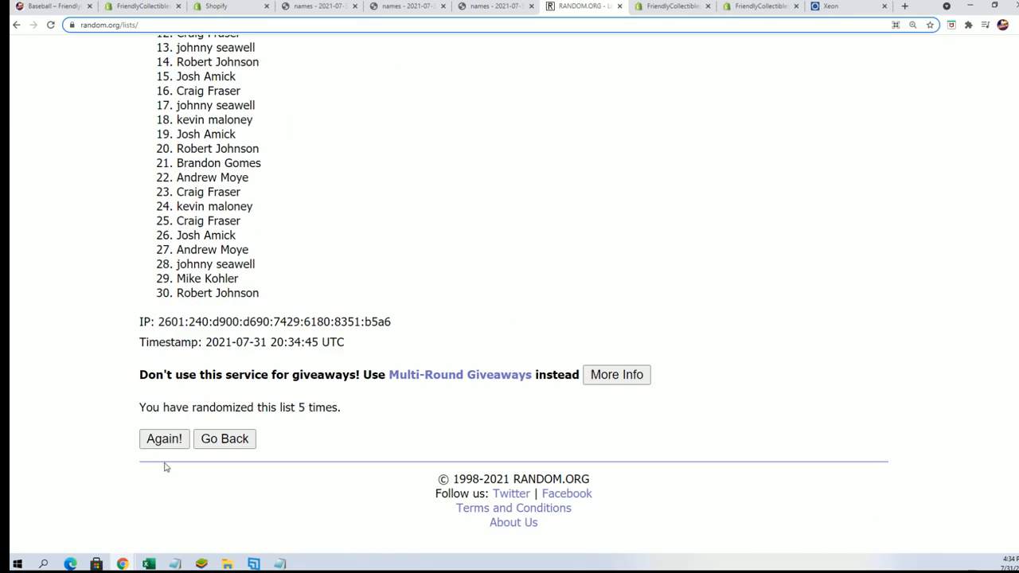
Step: Reshuffle the owners once more and paste them into A2 as plain text
left_click(164, 439)
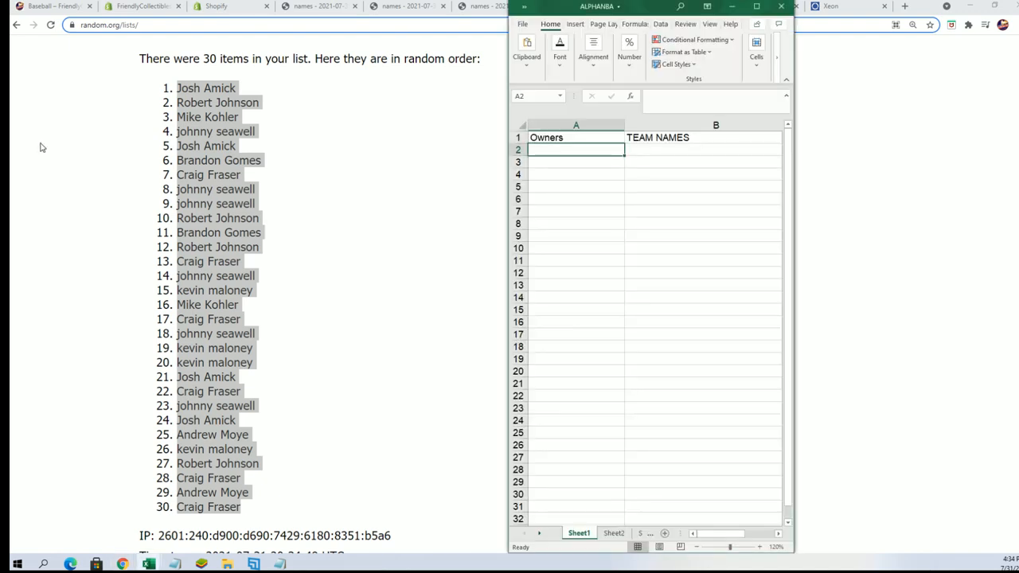
right_click(575, 150)
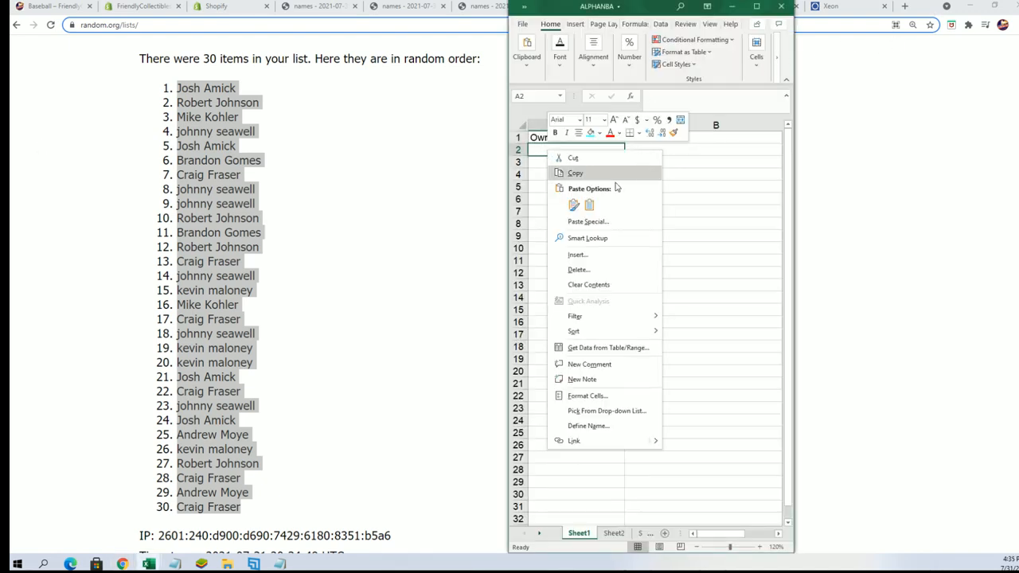
left_click(587, 221)
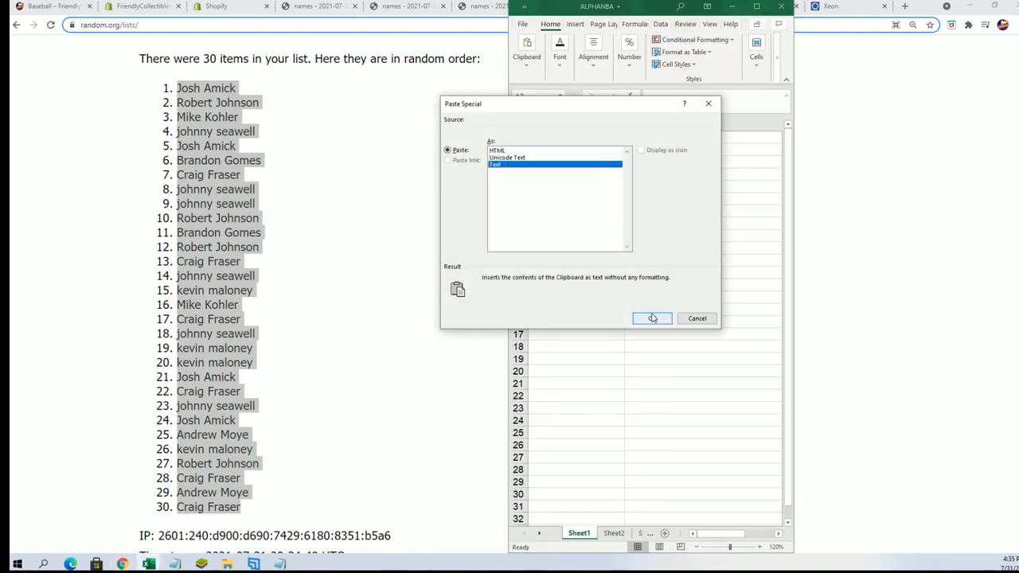
left_click(652, 317)
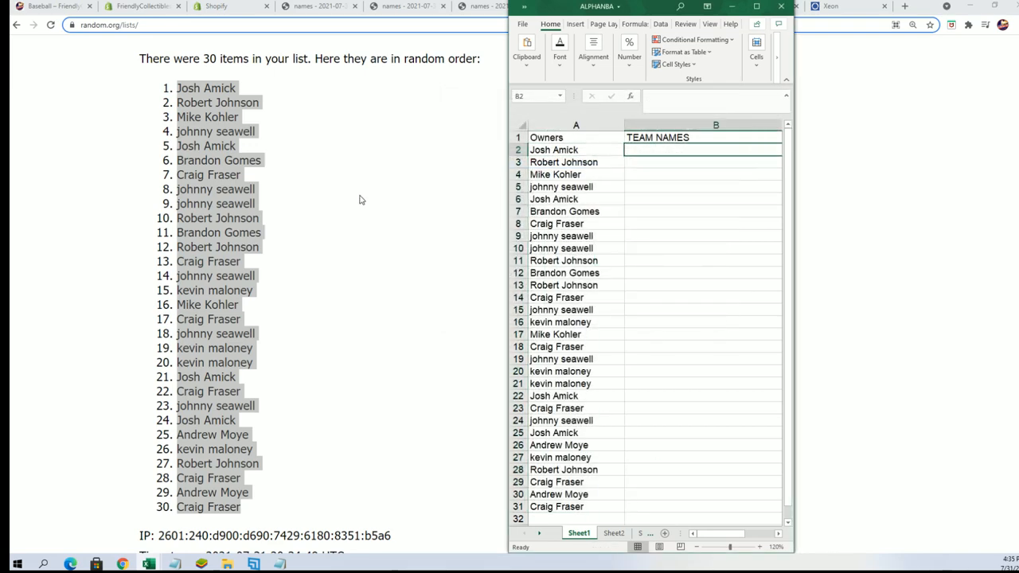
left_click(362, 65)
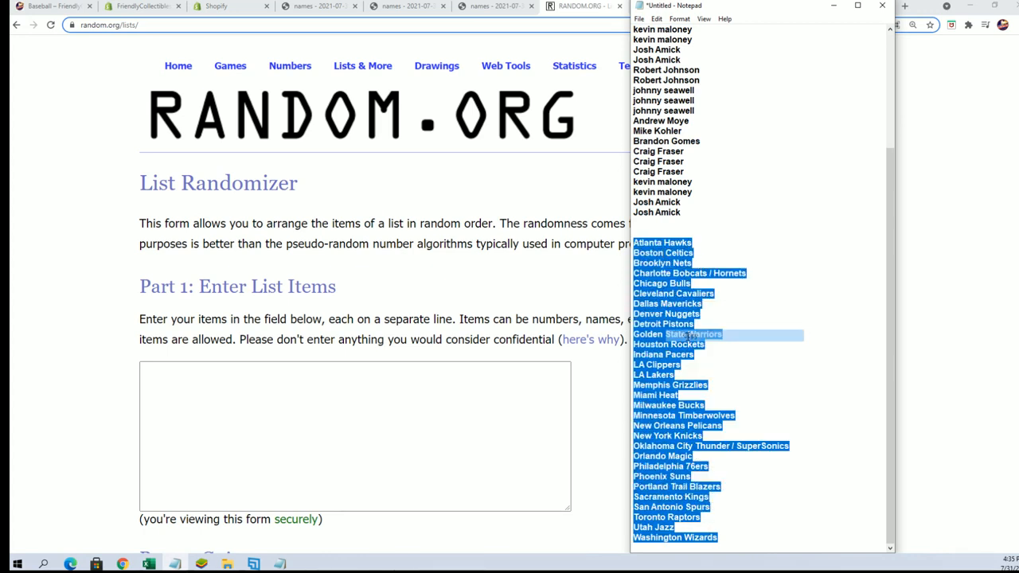
Step: Randomize the 30 NBA team names, then reshuffle them six more times
right_click(354, 436)
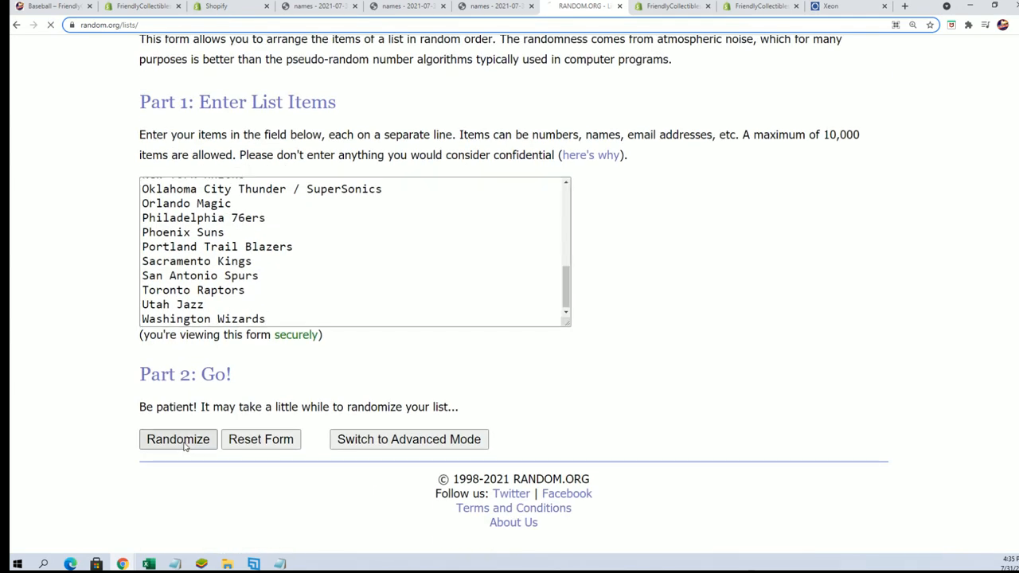
left_click(177, 438)
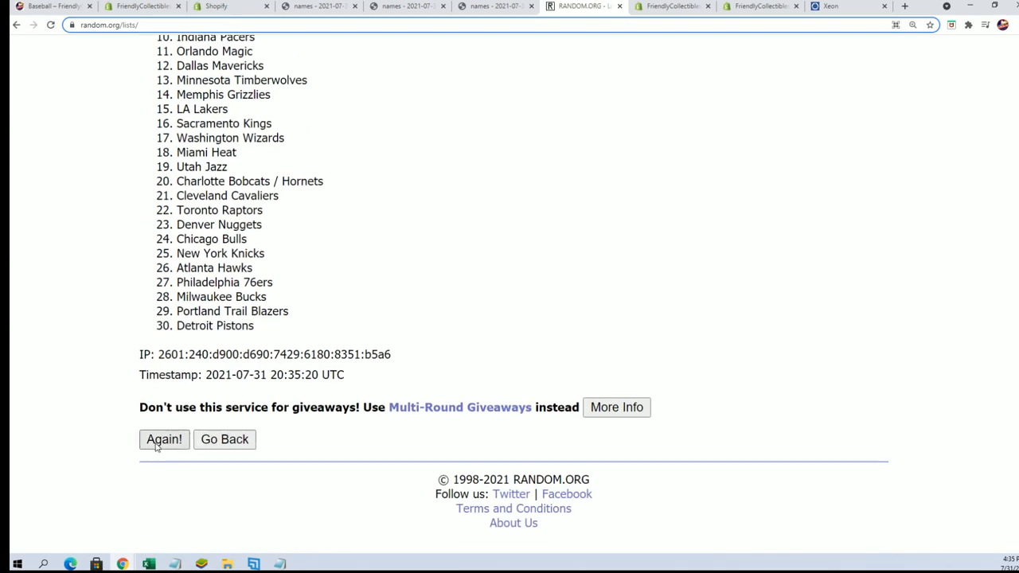
left_click(163, 439)
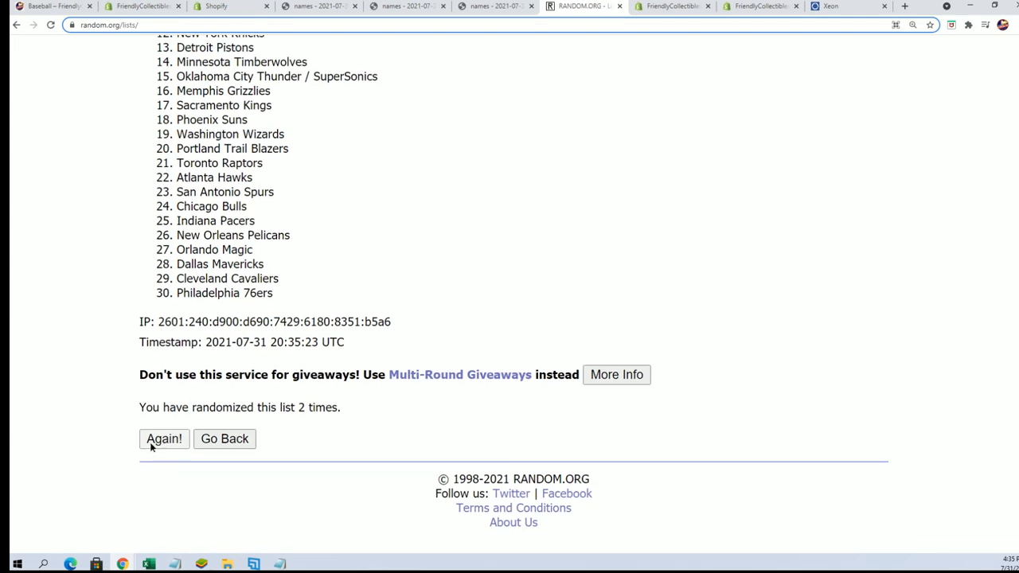
left_click(164, 439)
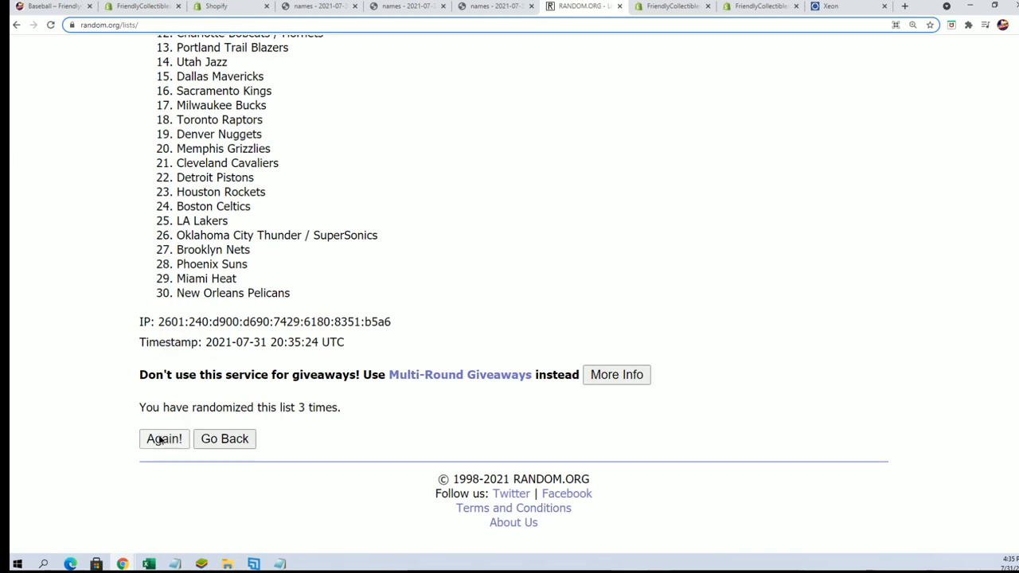
left_click(164, 438)
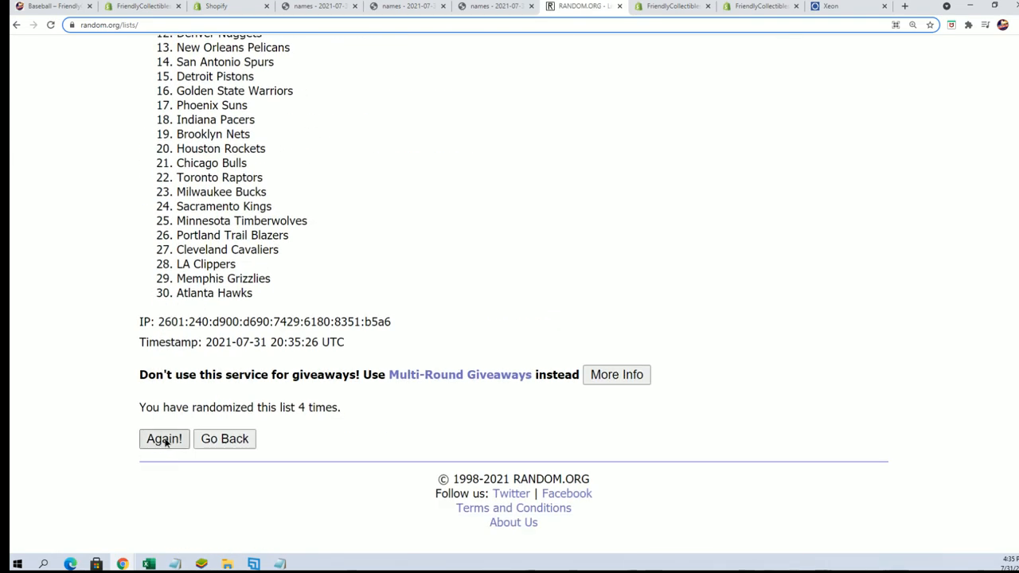
left_click(164, 438)
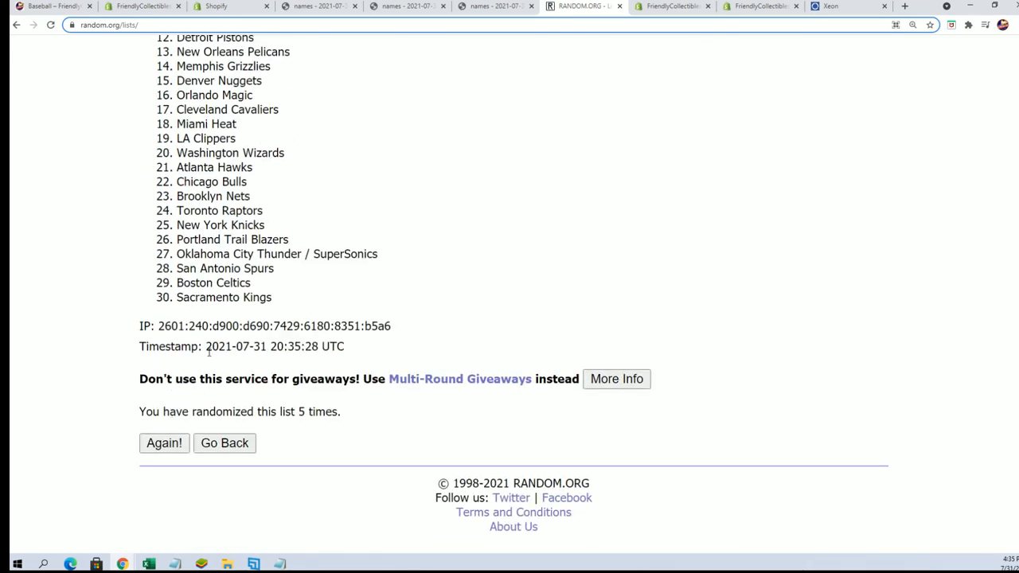
left_click(164, 443)
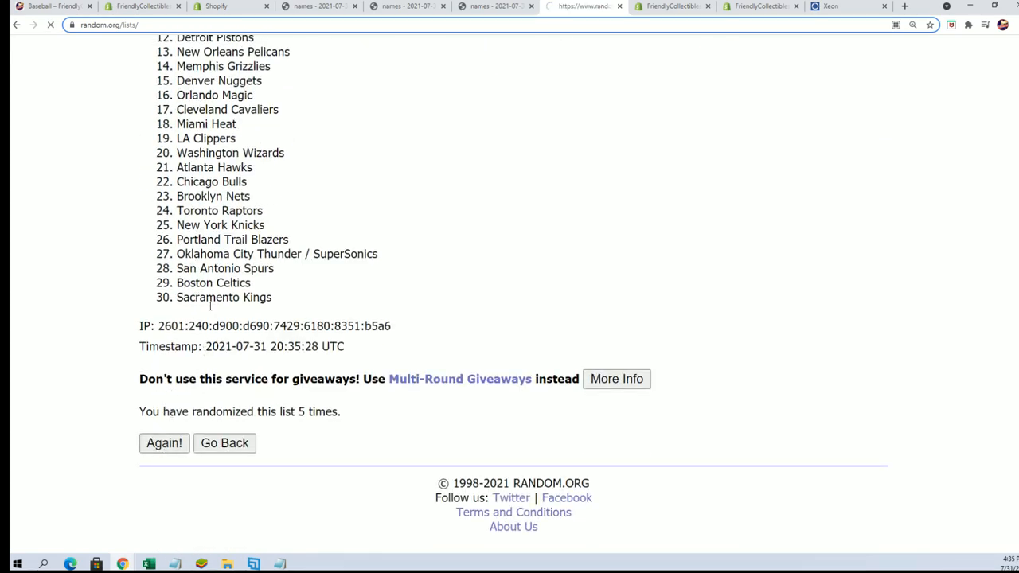
left_click(164, 442)
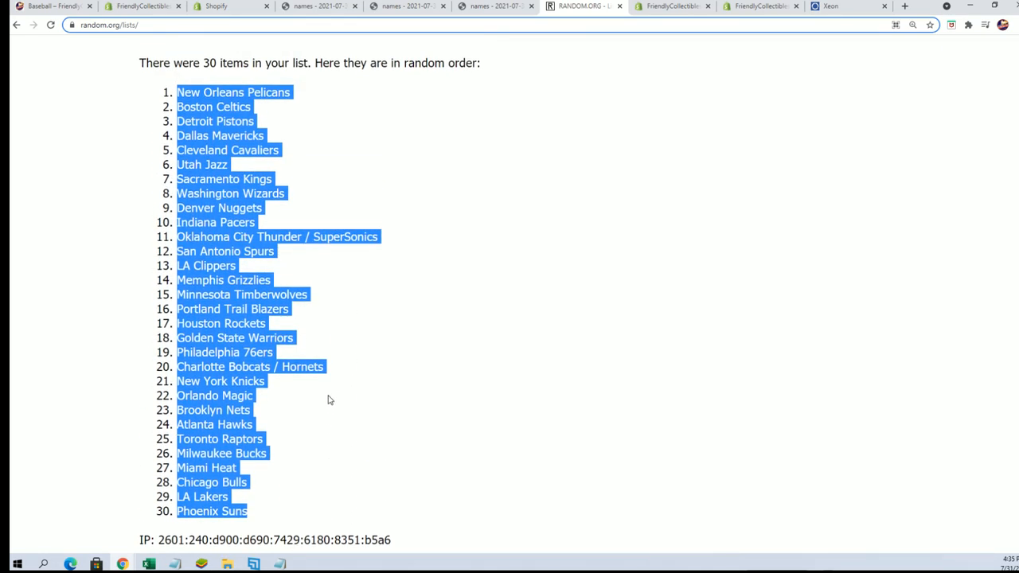
Step: Paste the shuffled team names into the TEAM NAMES column as plain text
left_click(329, 399)
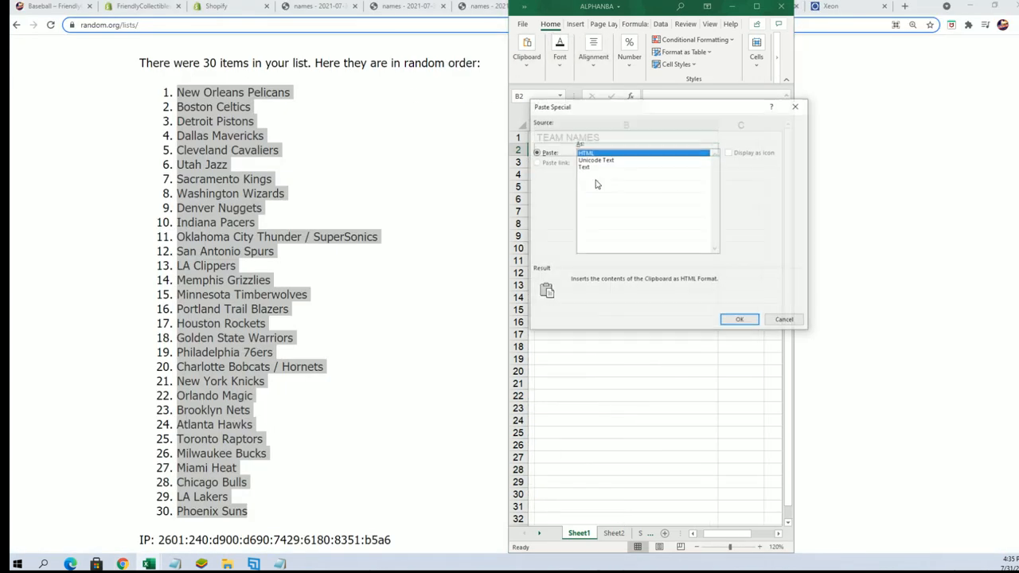
left_click(583, 167)
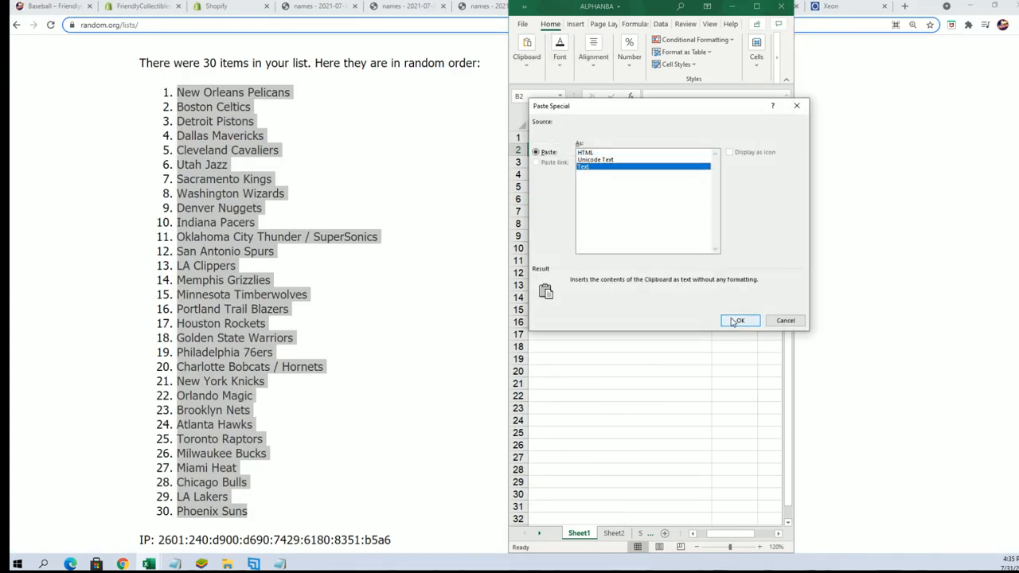
left_click(739, 320)
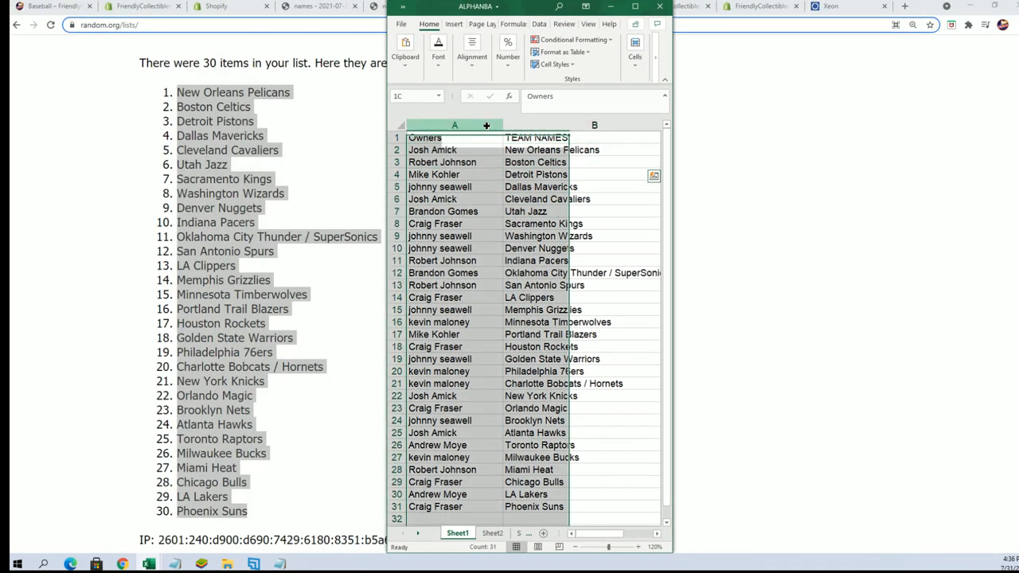
Step: Widen columns A and B to show full names and maximize the Excel window
left_click_drag(486, 125, 492, 125)
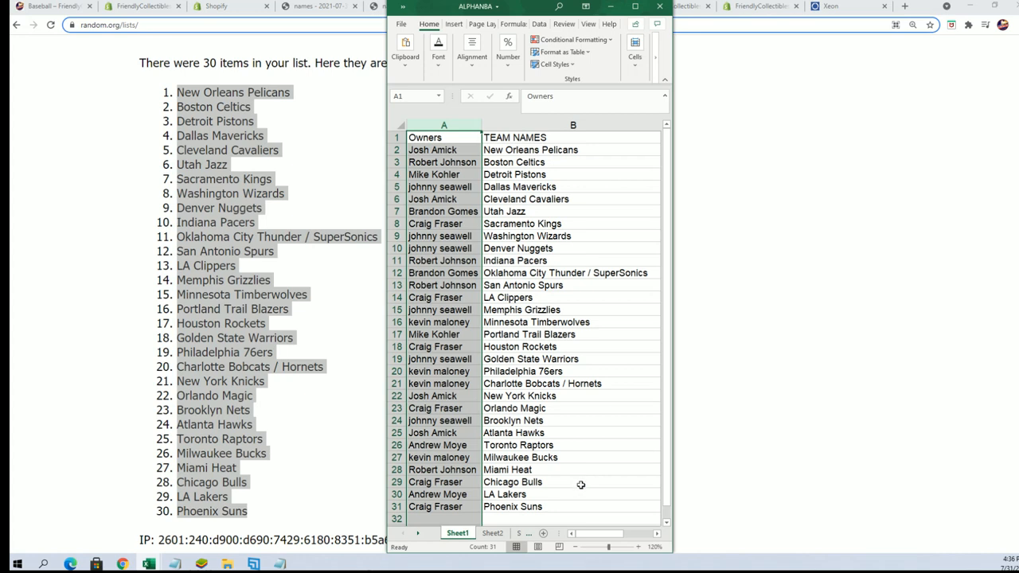
mouse_move(491, 467)
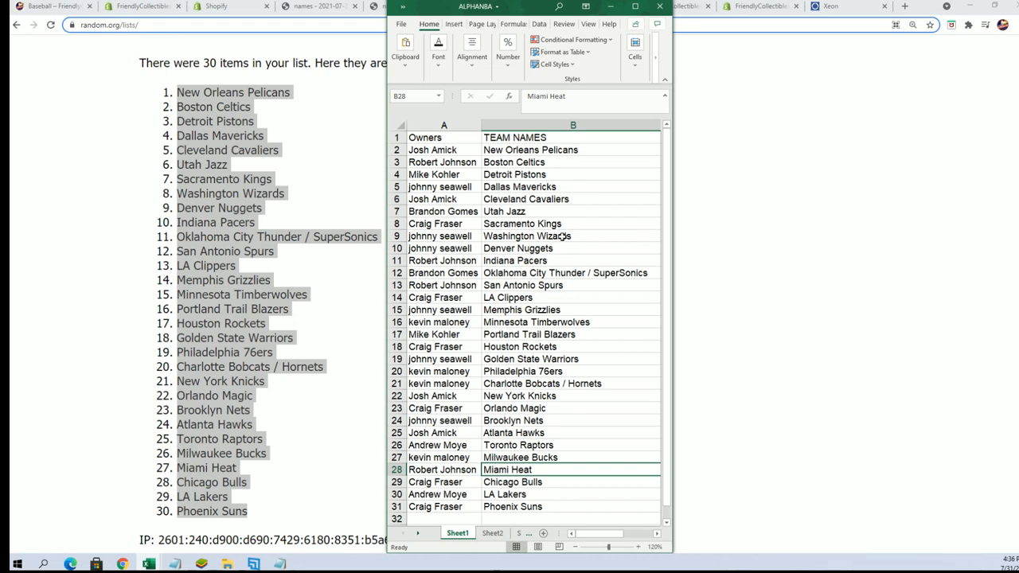
mouse_move(561, 182)
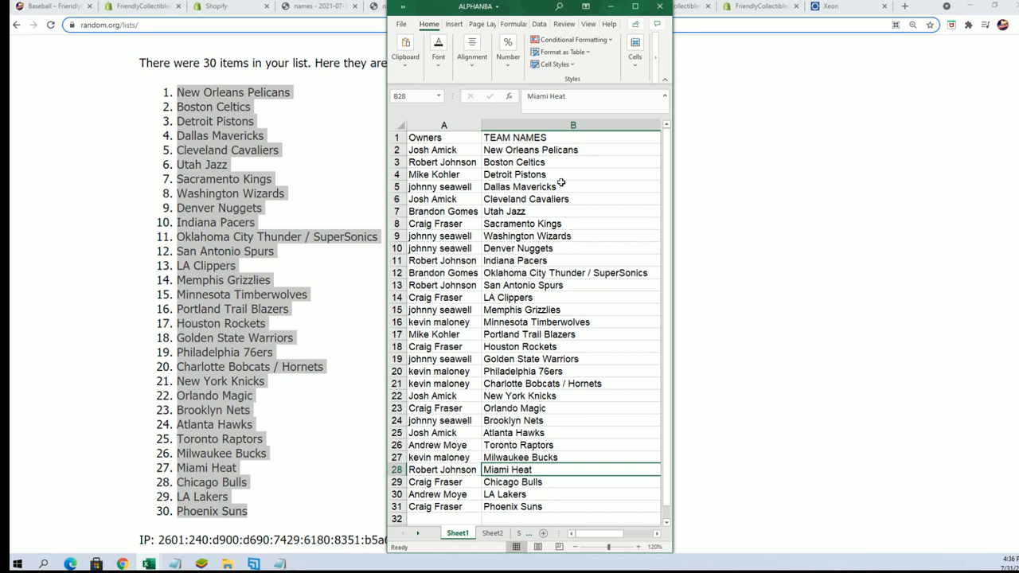
left_click(561, 186)
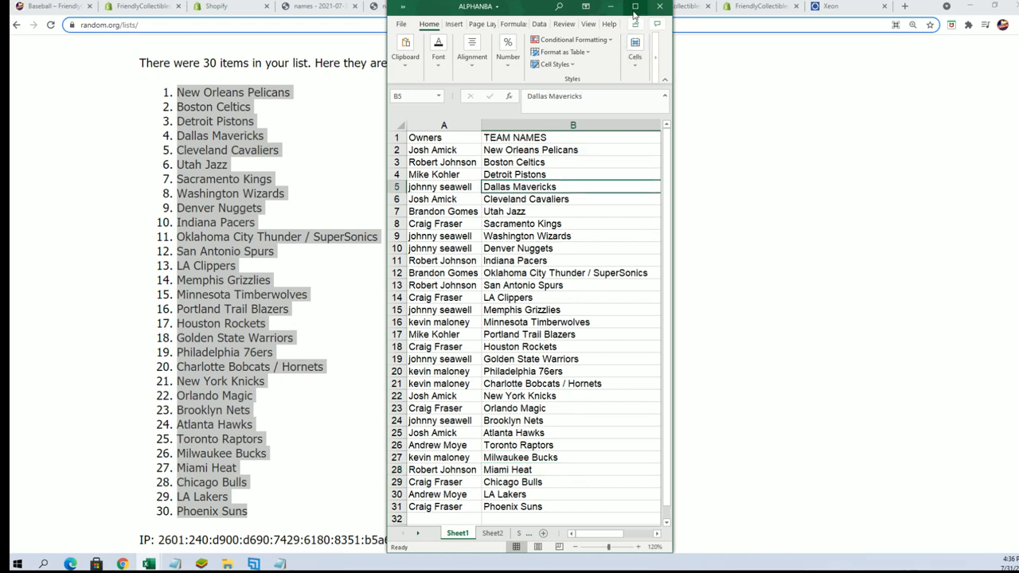
left_click(635, 7)
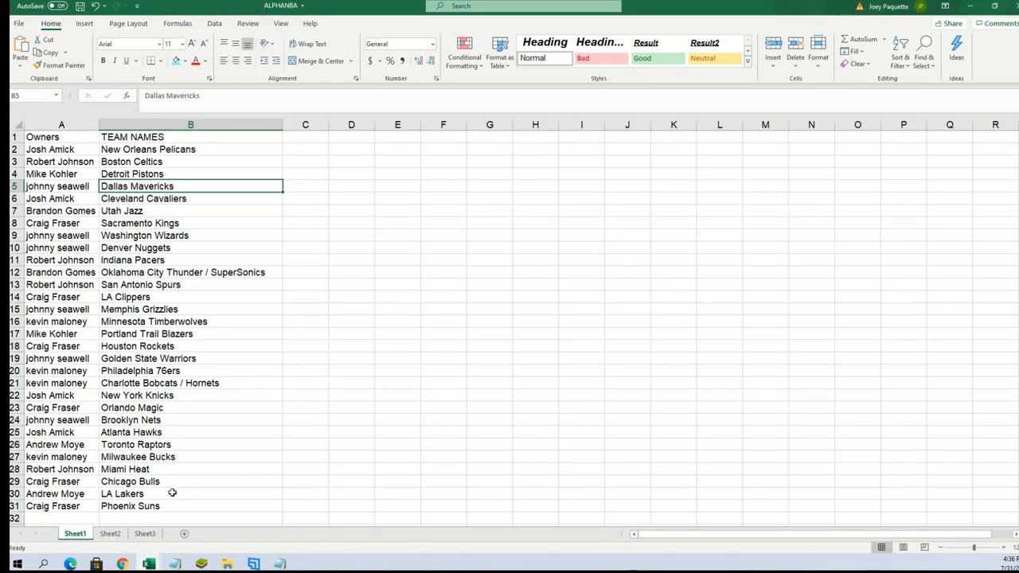
mouse_move(172, 482)
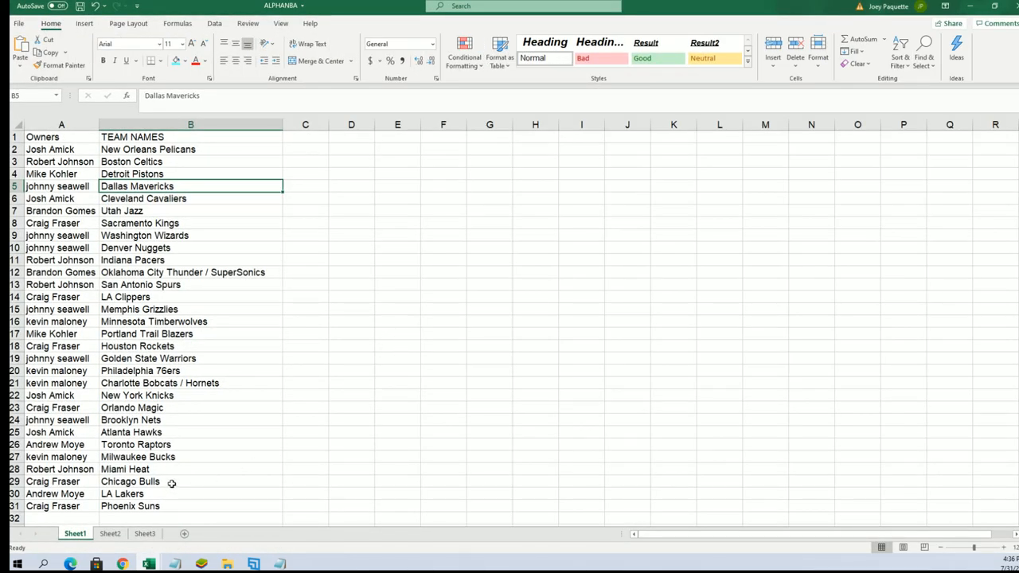
left_click(190, 383)
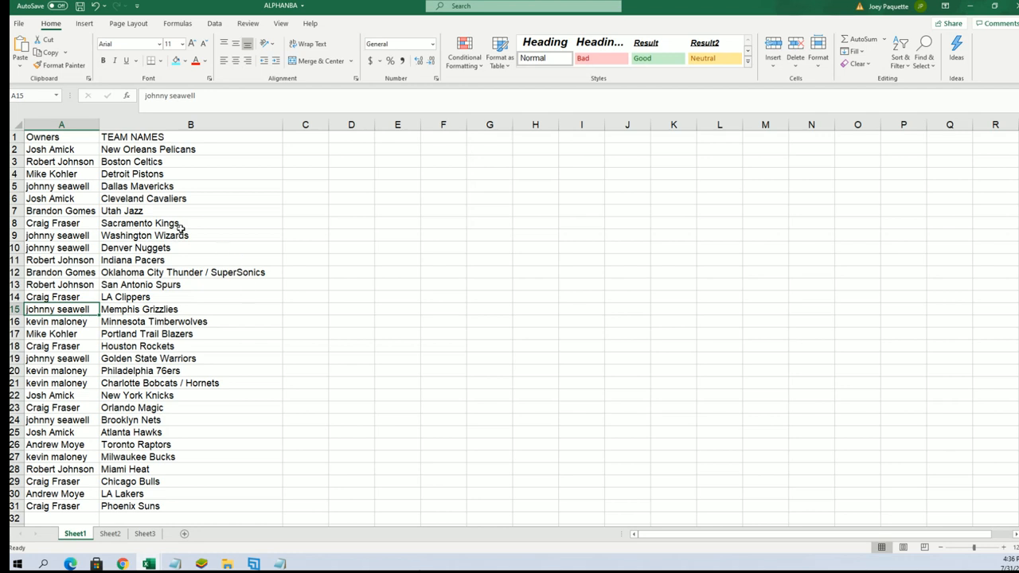
left_click(190, 223)
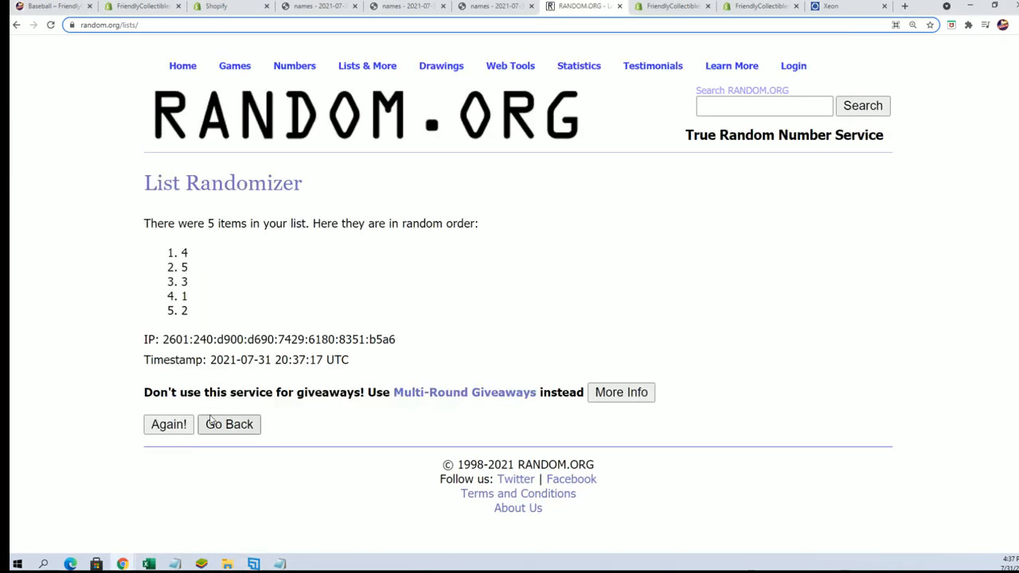
Step: Reshuffle the five pack numbers repeatedly, ending in the order 1, 3, 5, 4, 2
left_click(168, 424)
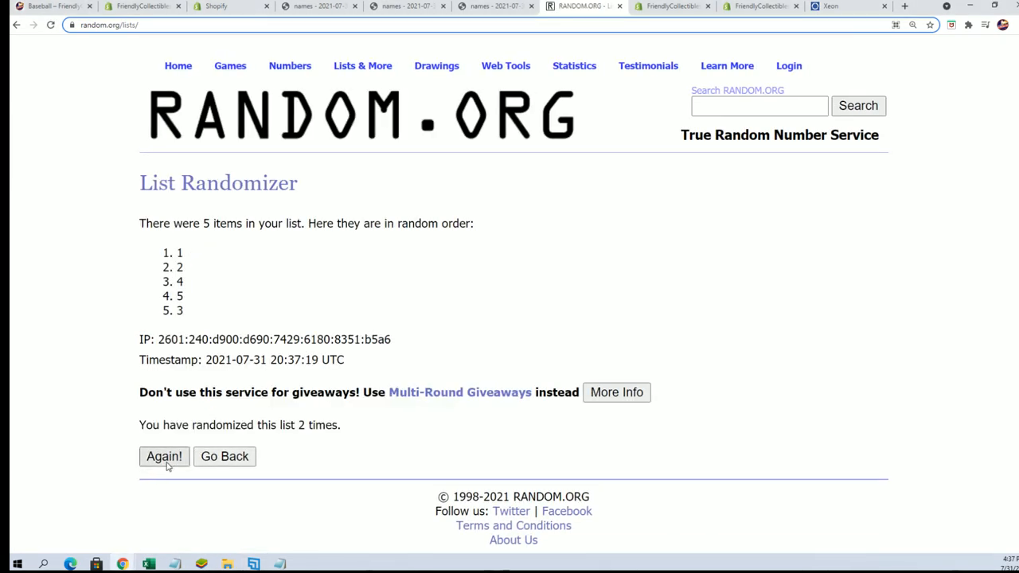
left_click(164, 456)
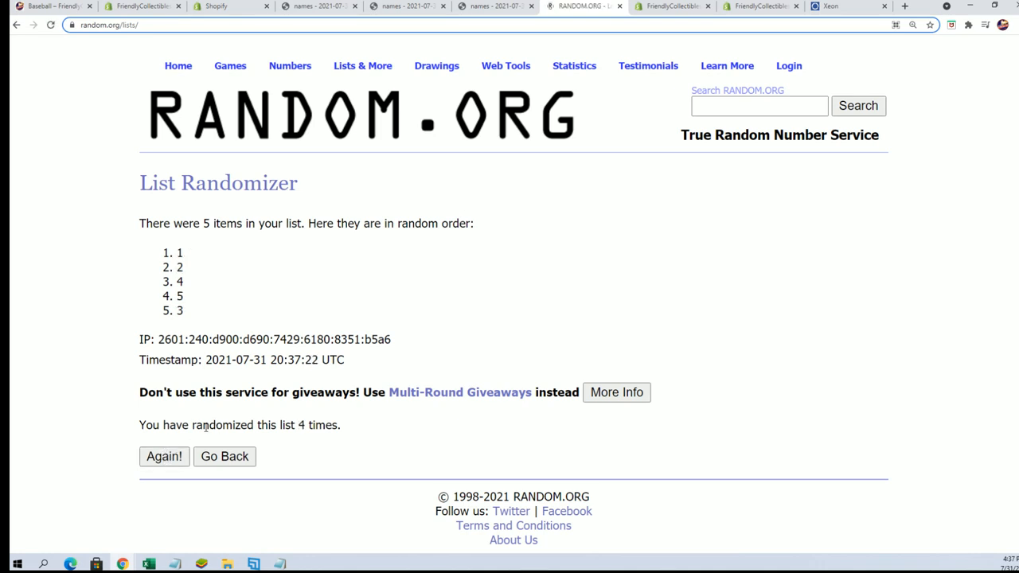
left_click(164, 456)
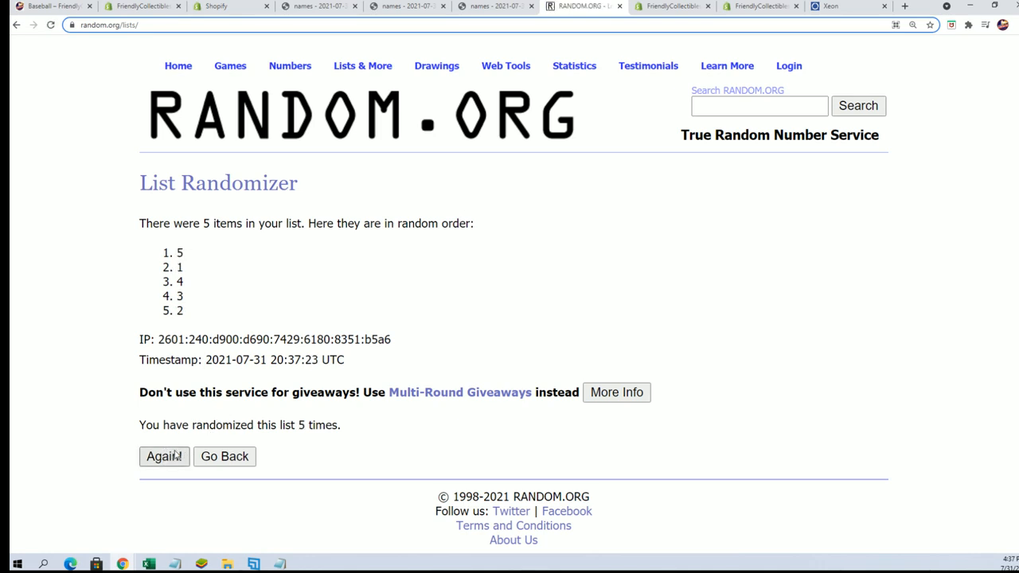
left_click(164, 456)
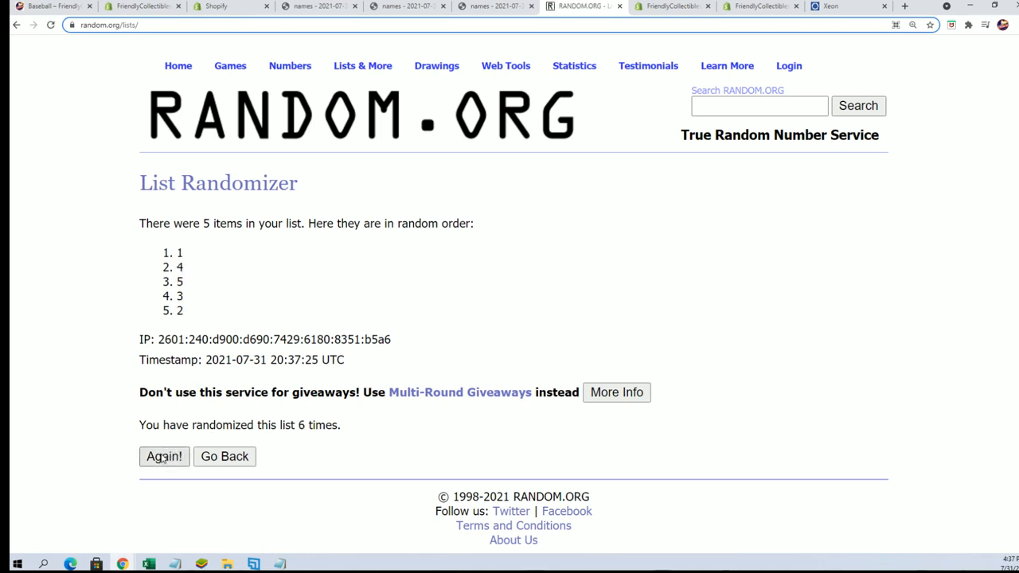
left_click(164, 456)
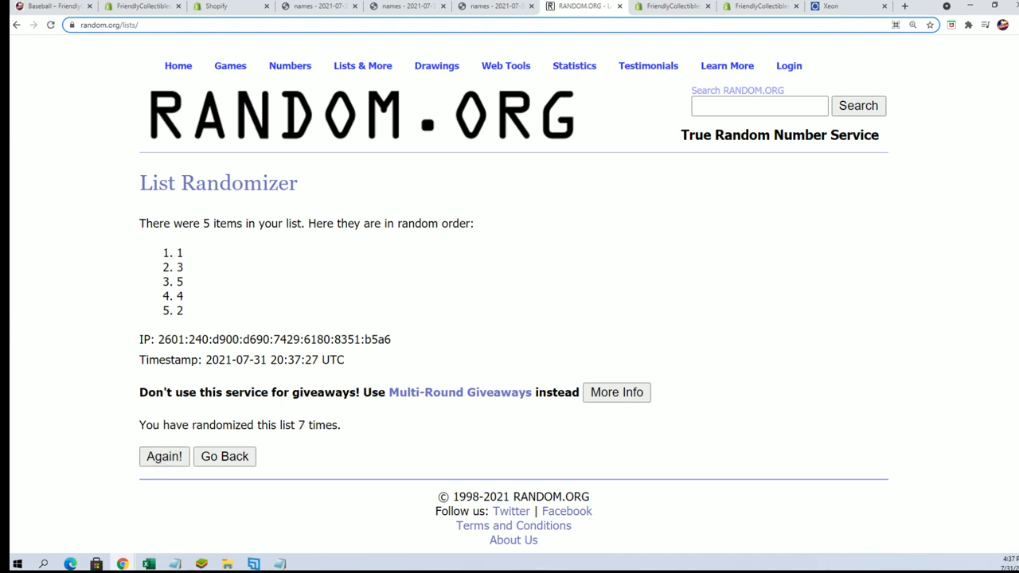
mouse_move(66, 298)
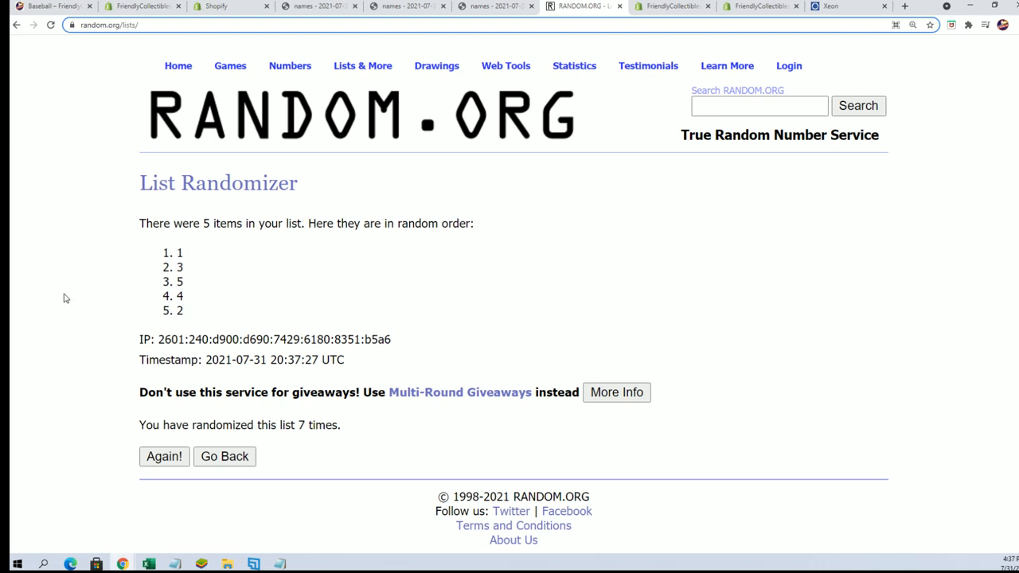